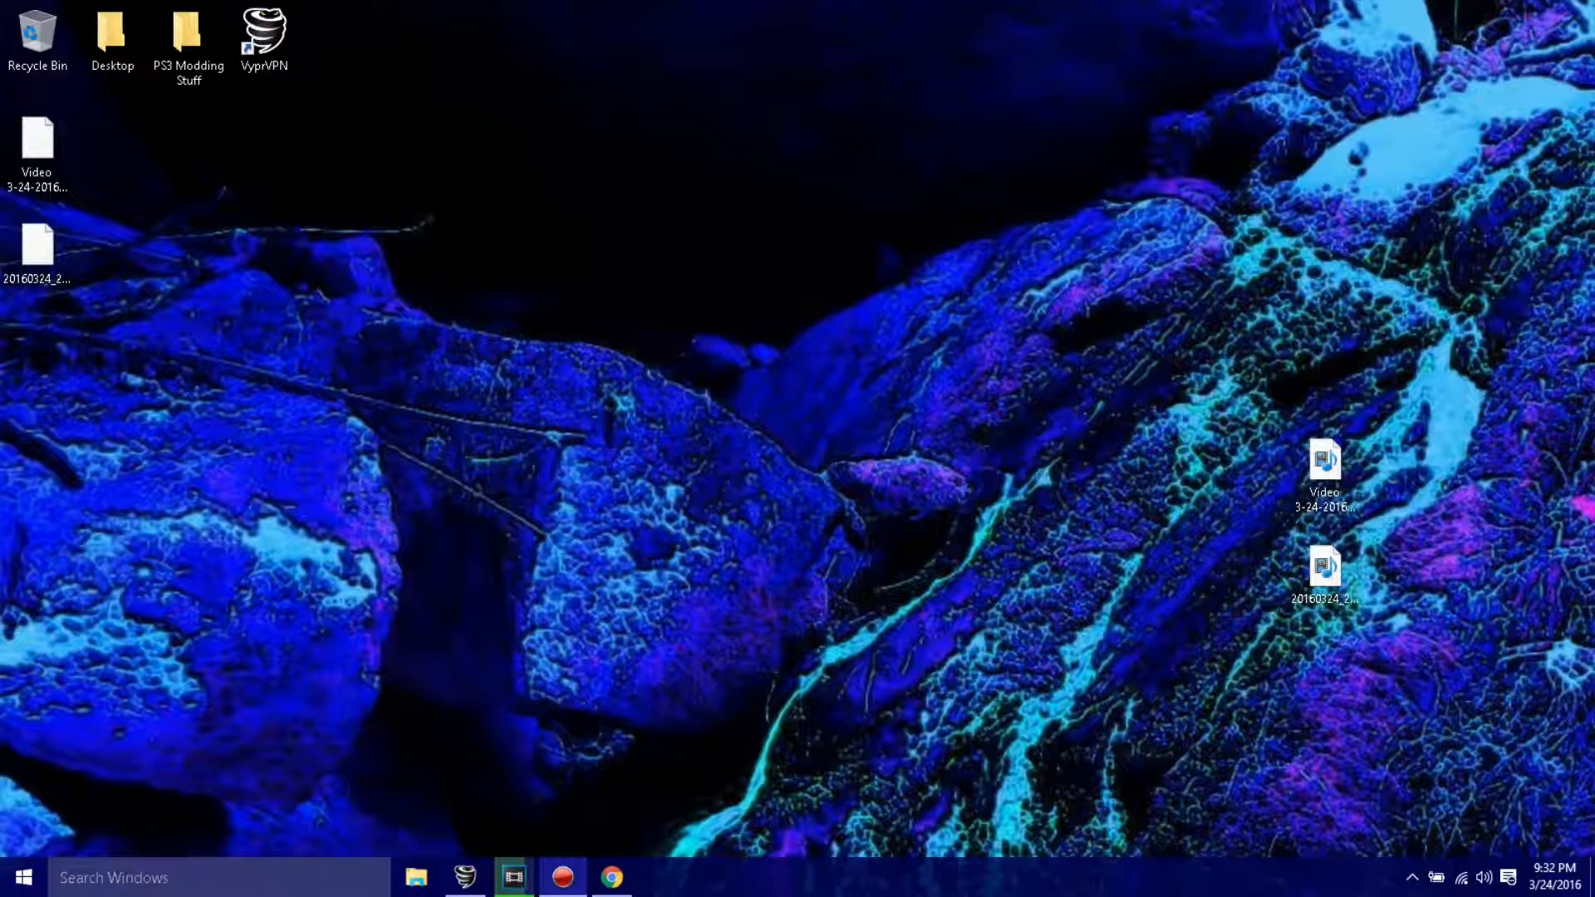
# Launch Awesome Update Finder from the PS3 Modding Stuff folder on the desktop.
pyautogui.doubleClick(188, 30)
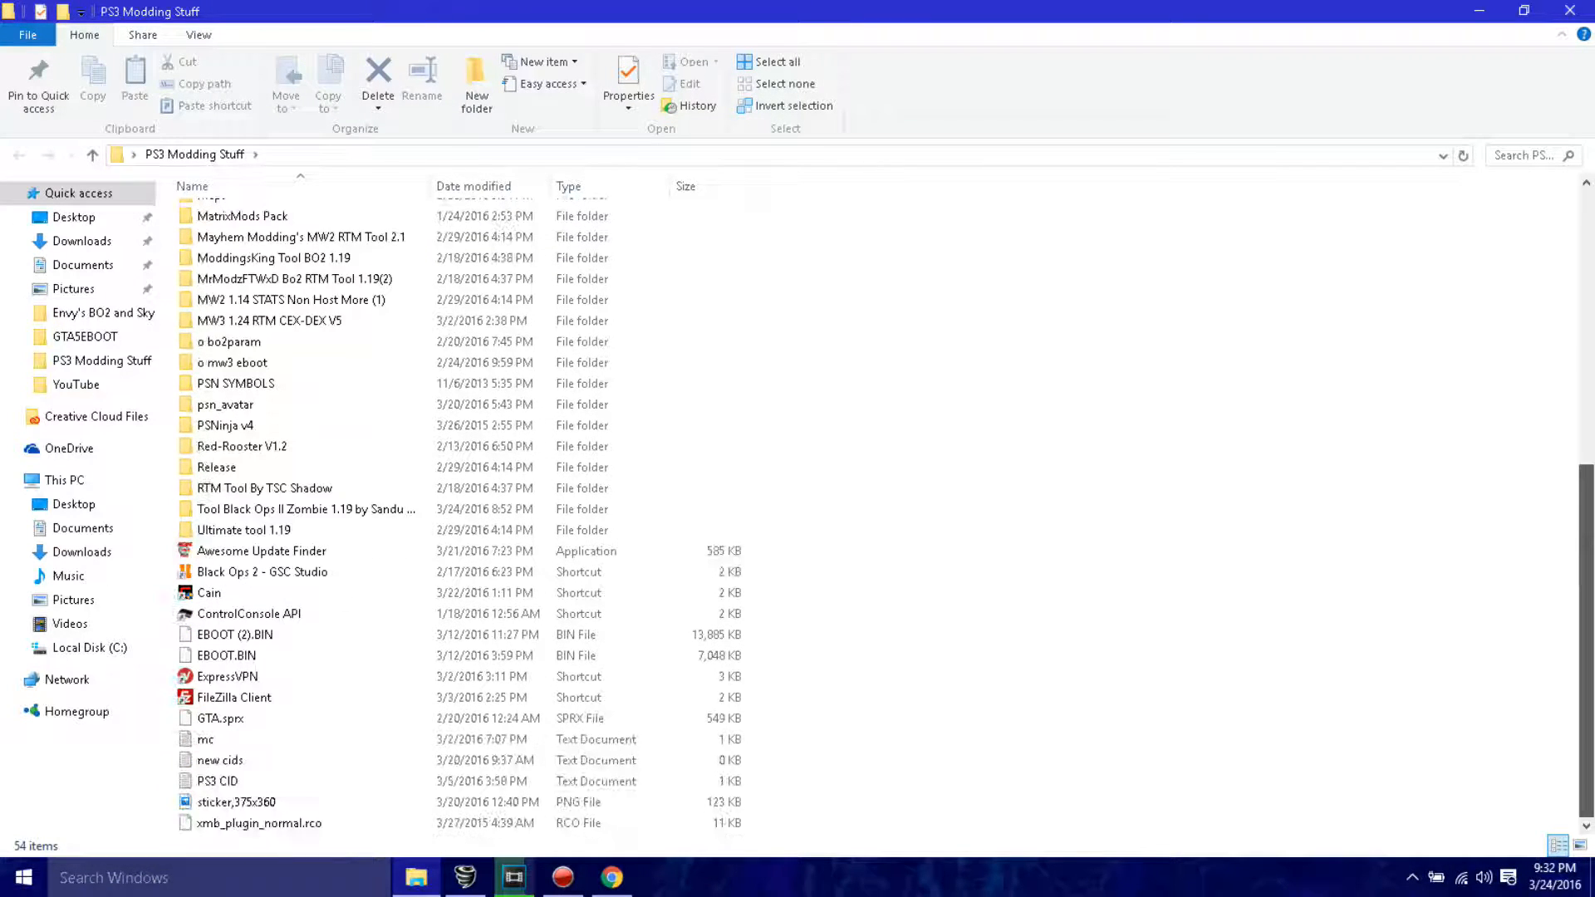
pyautogui.click(306, 572)
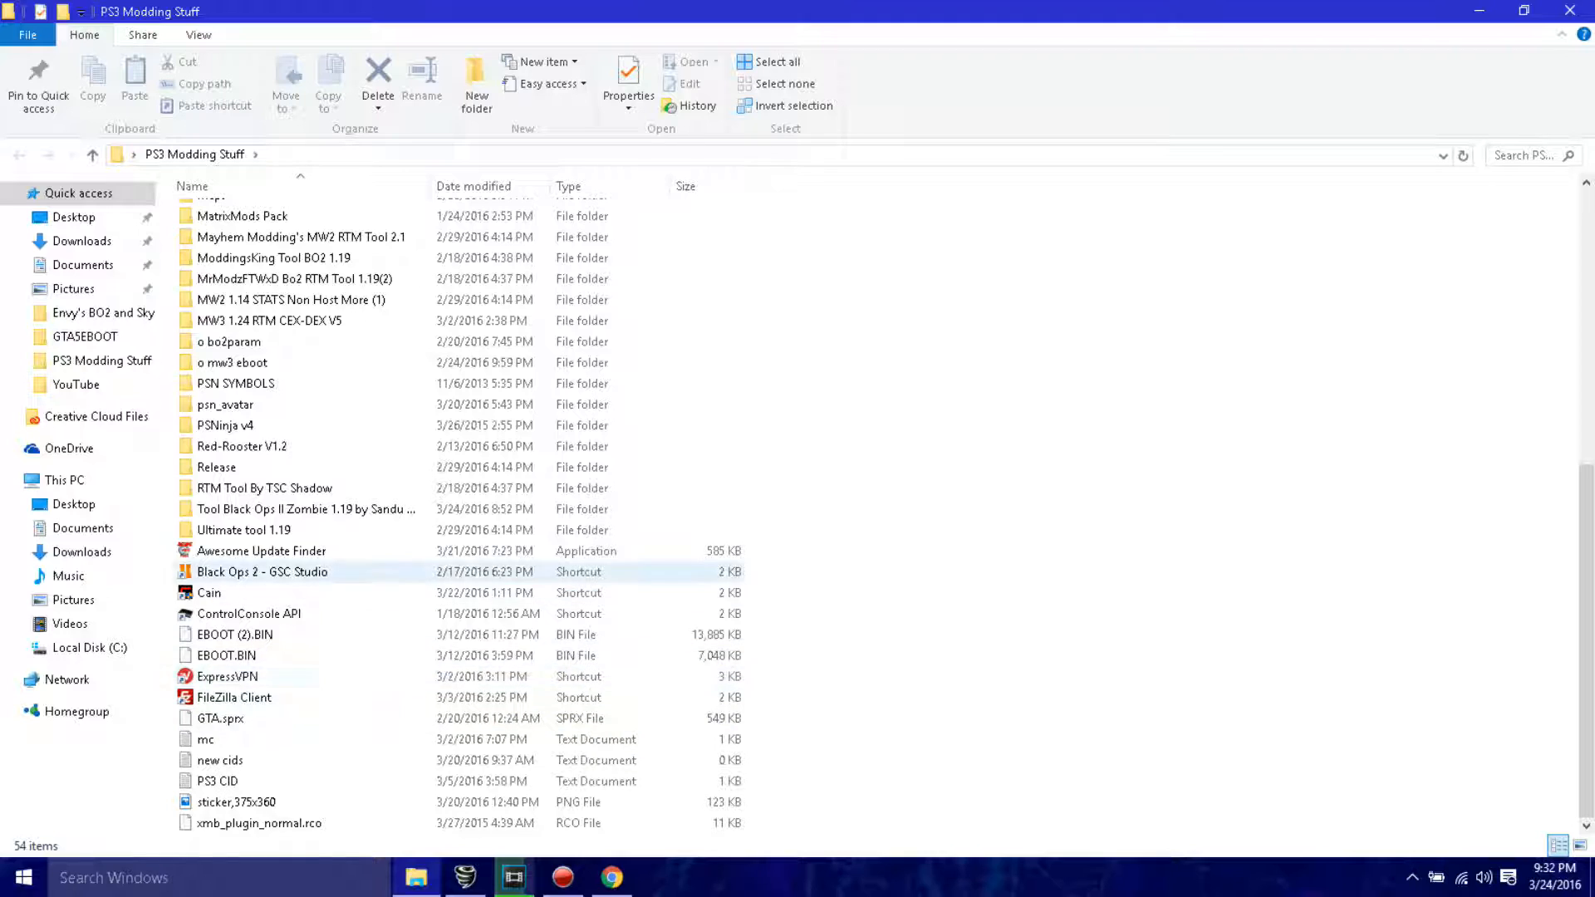
pyautogui.click(260, 550)
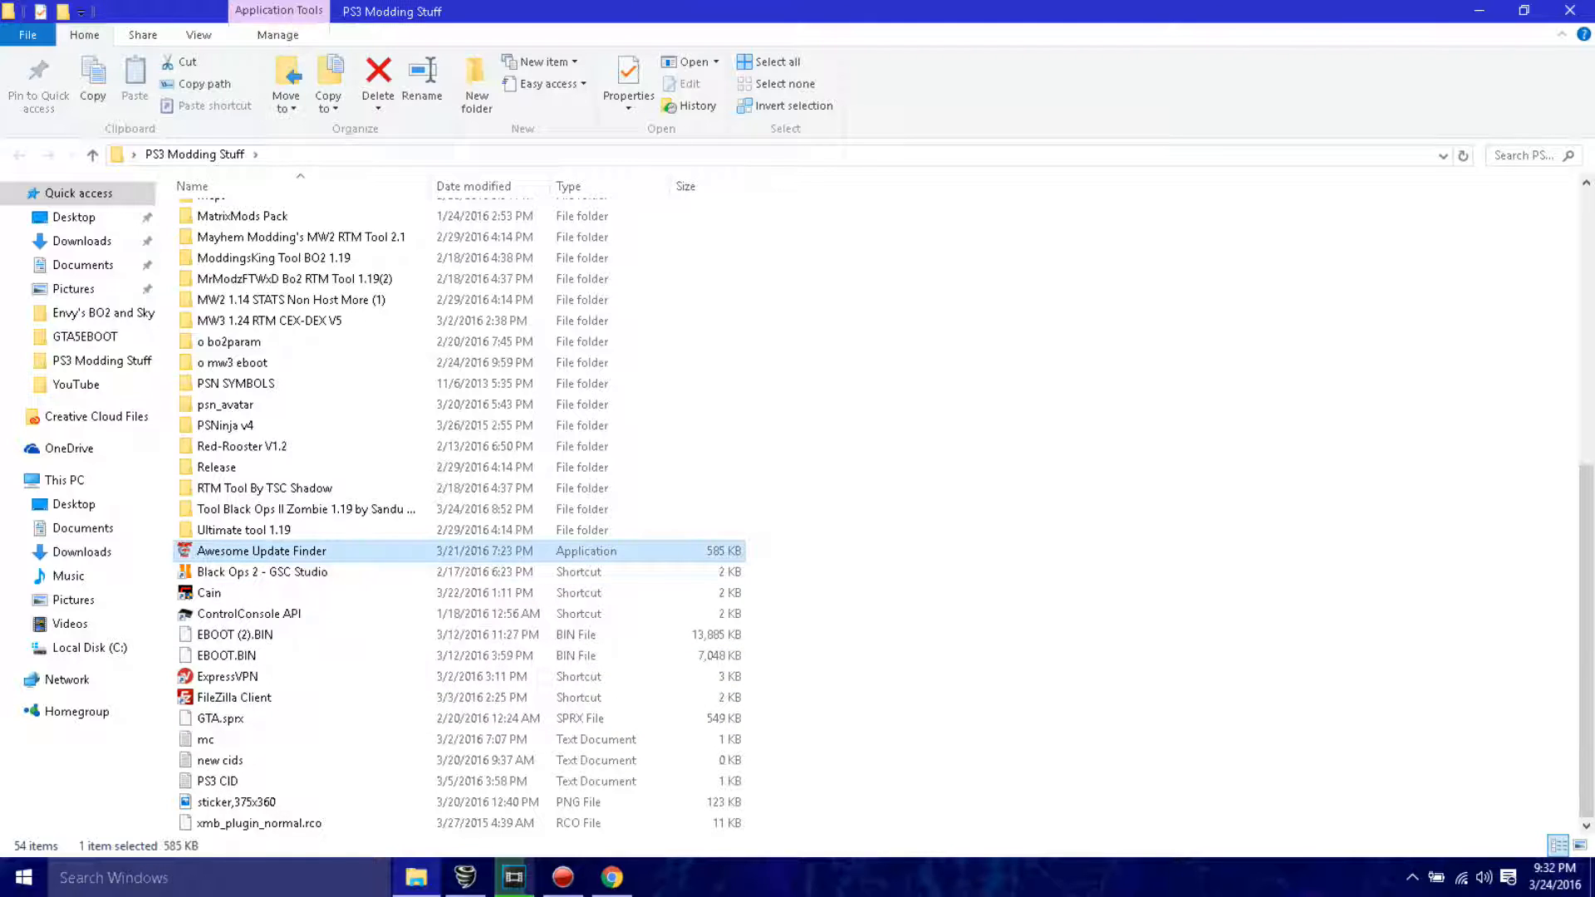
pyautogui.click(234, 696)
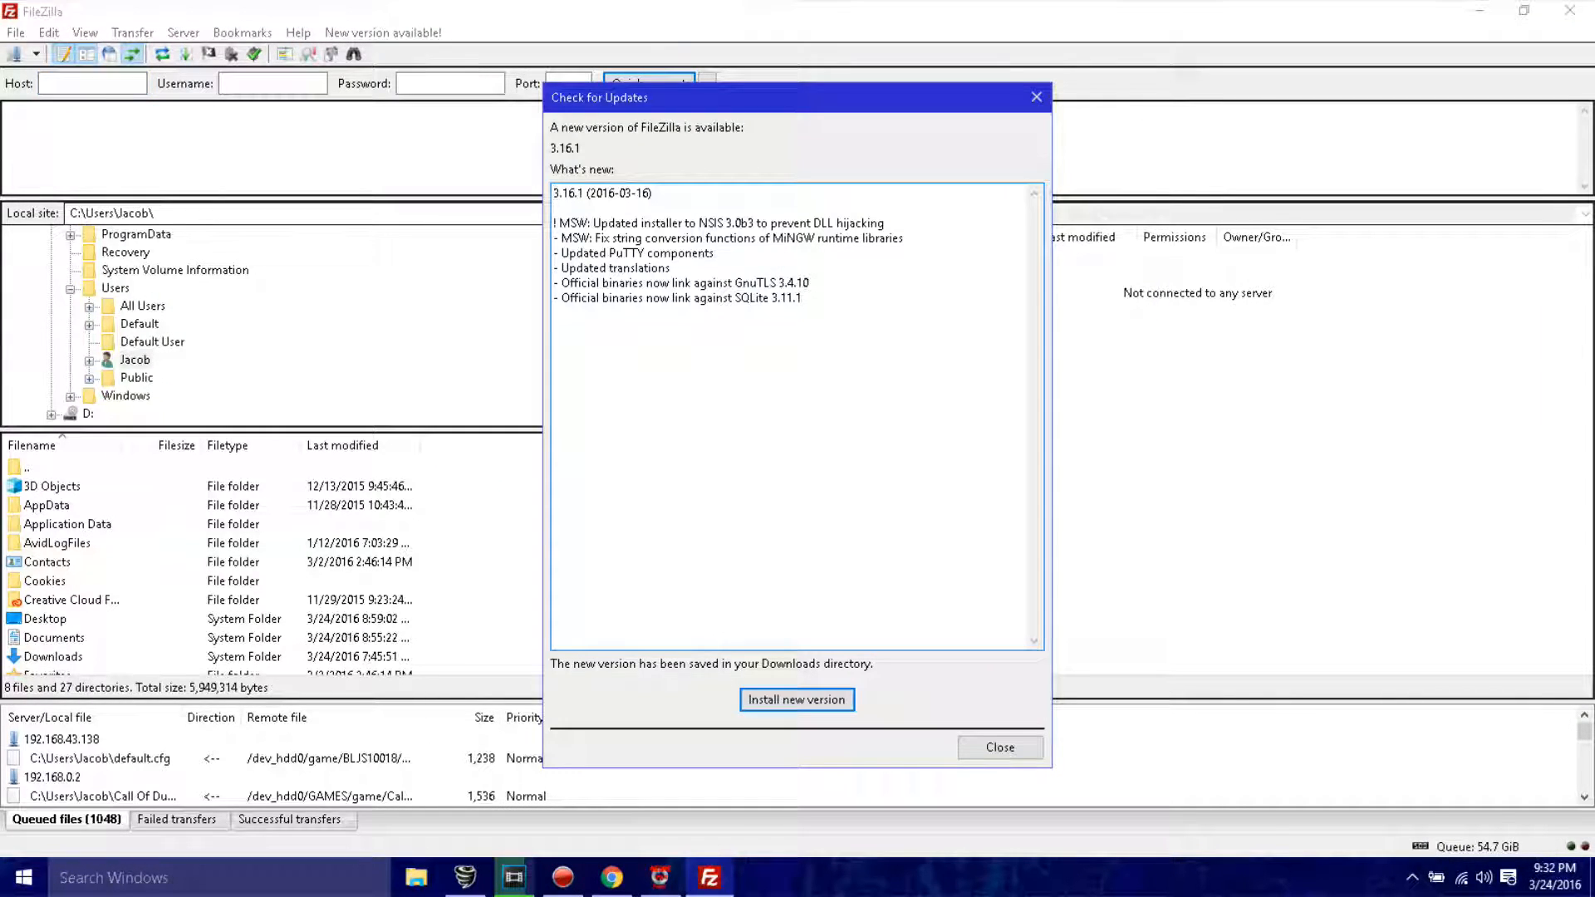
# Dismiss the 3.16.1 update notice and Quickconnect to the console at 192.168.137.203.
pyautogui.click(998, 746)
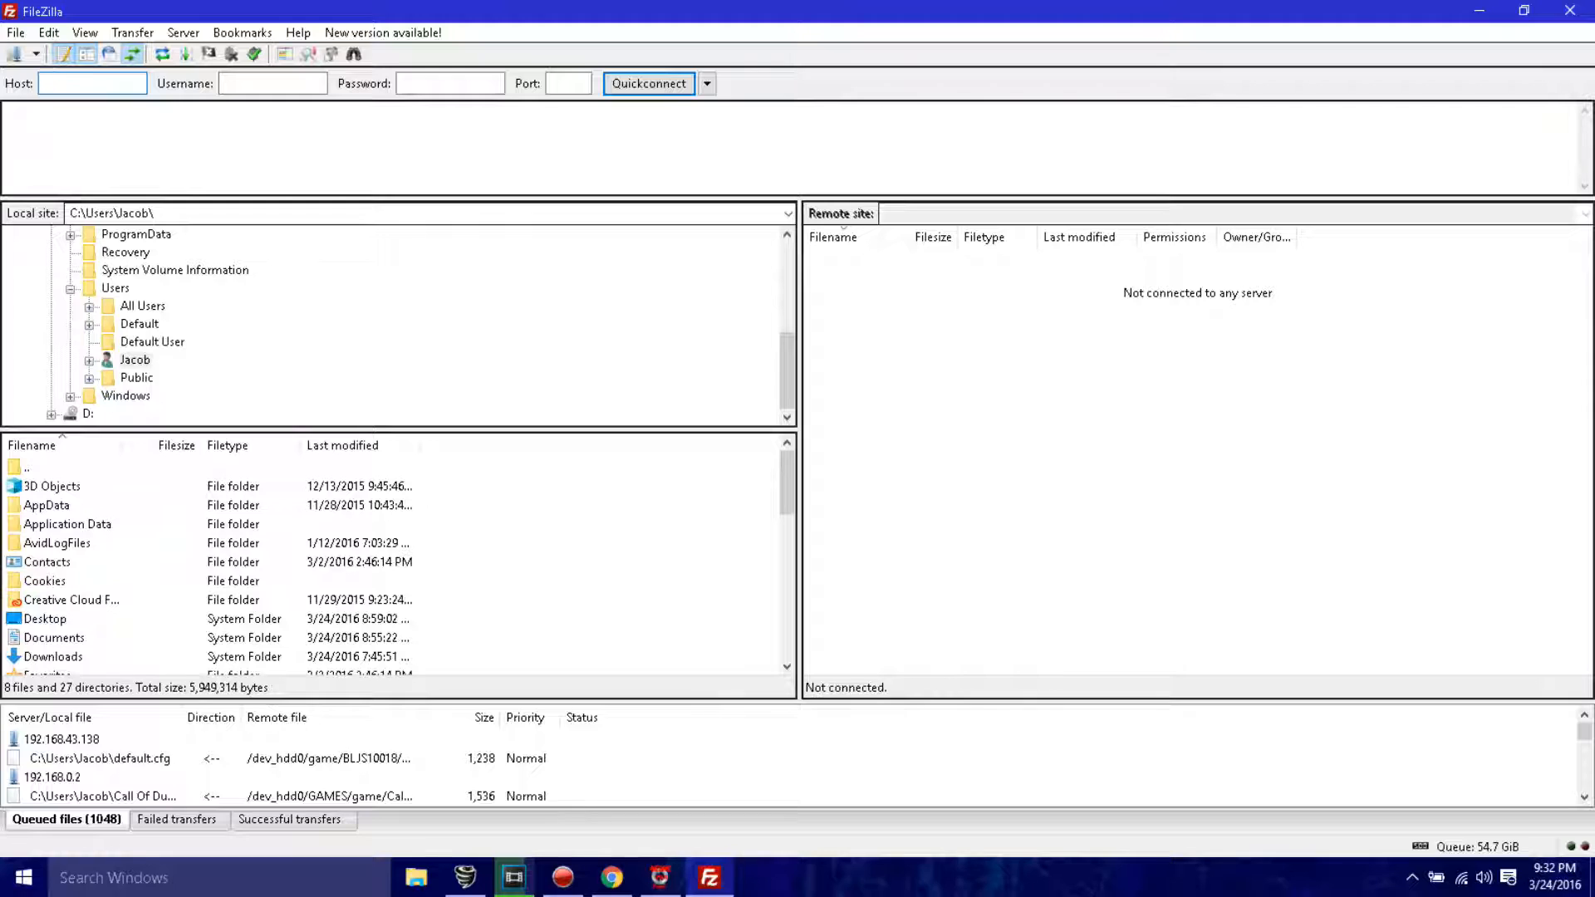
pyautogui.click(706, 83)
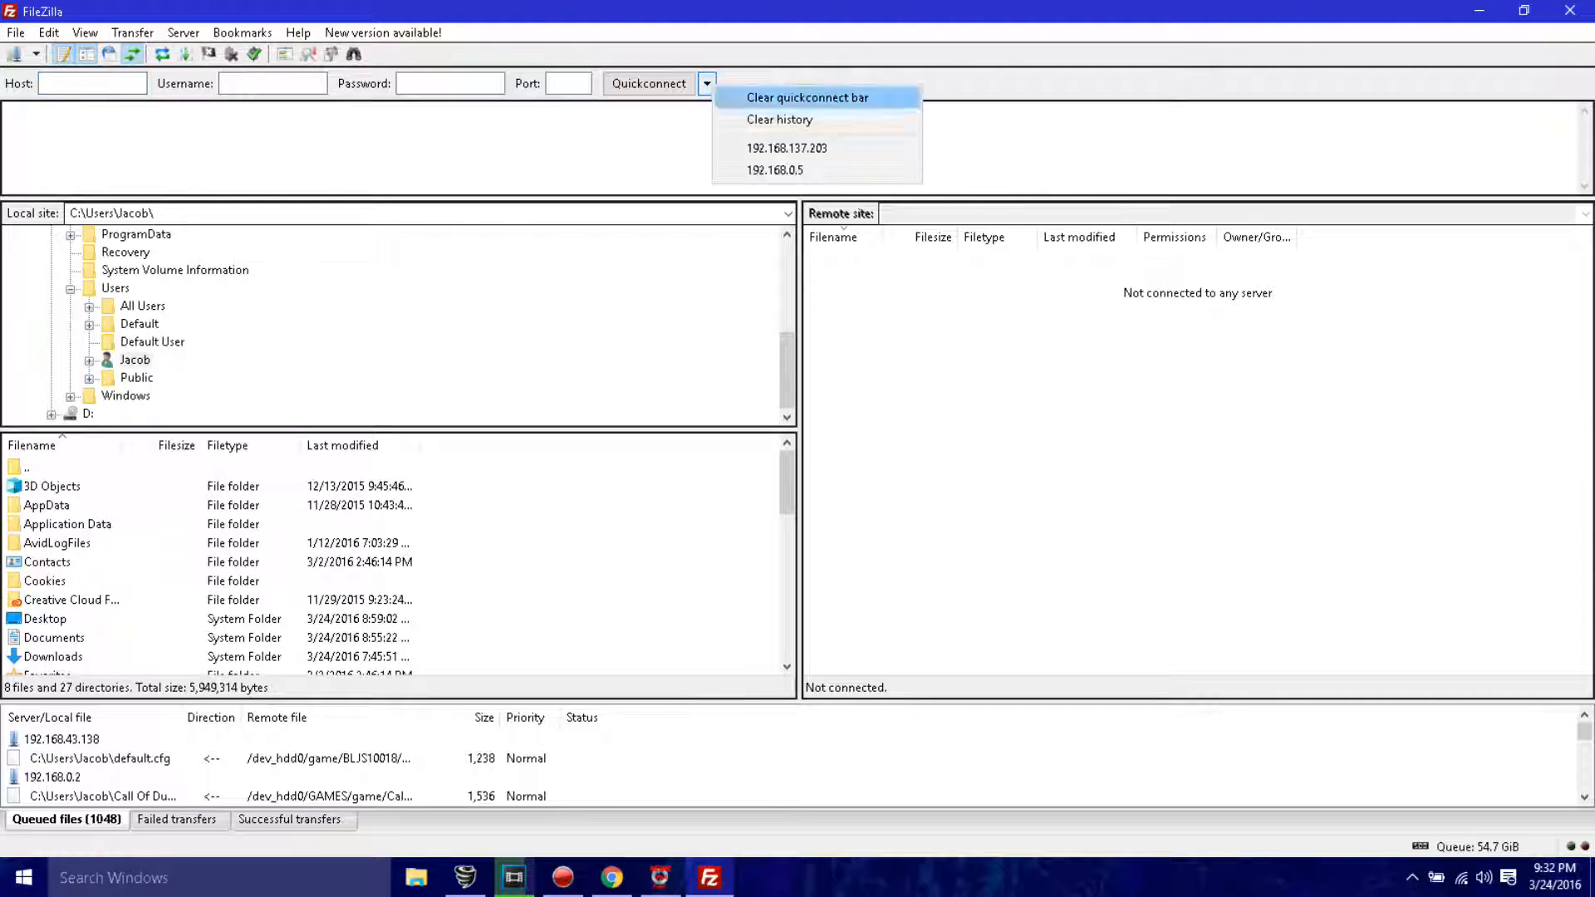
pyautogui.click(786, 148)
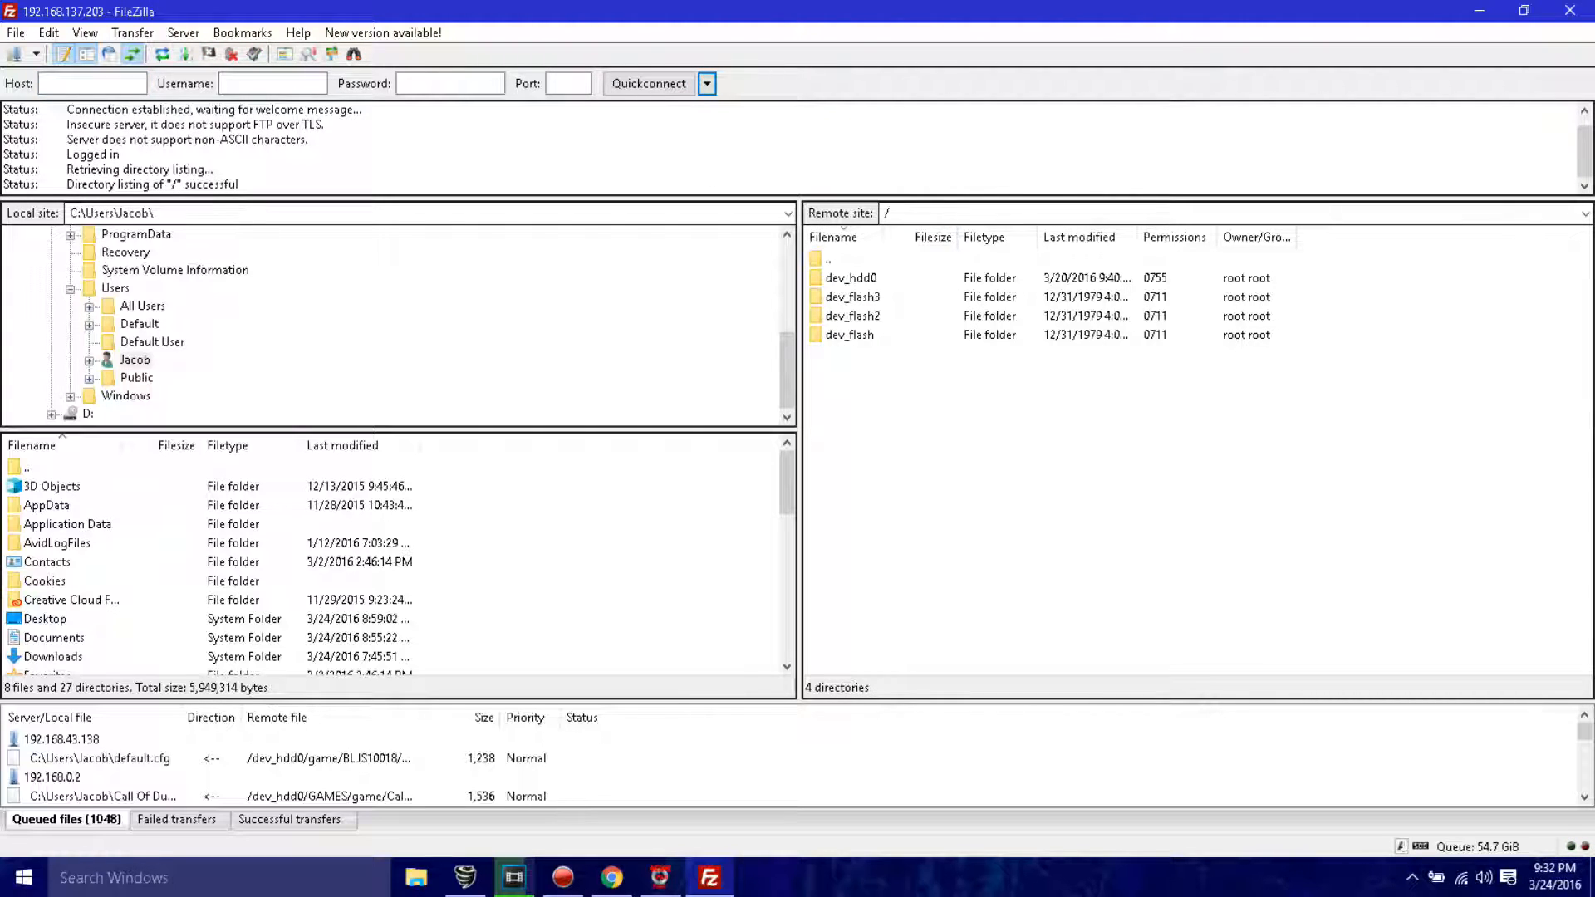
# Browse /dev_hdd0/GAMES to the Modern Warfare 3 folder BLUS30838 and back up to GAMES.
pyautogui.doubleClick(851, 277)
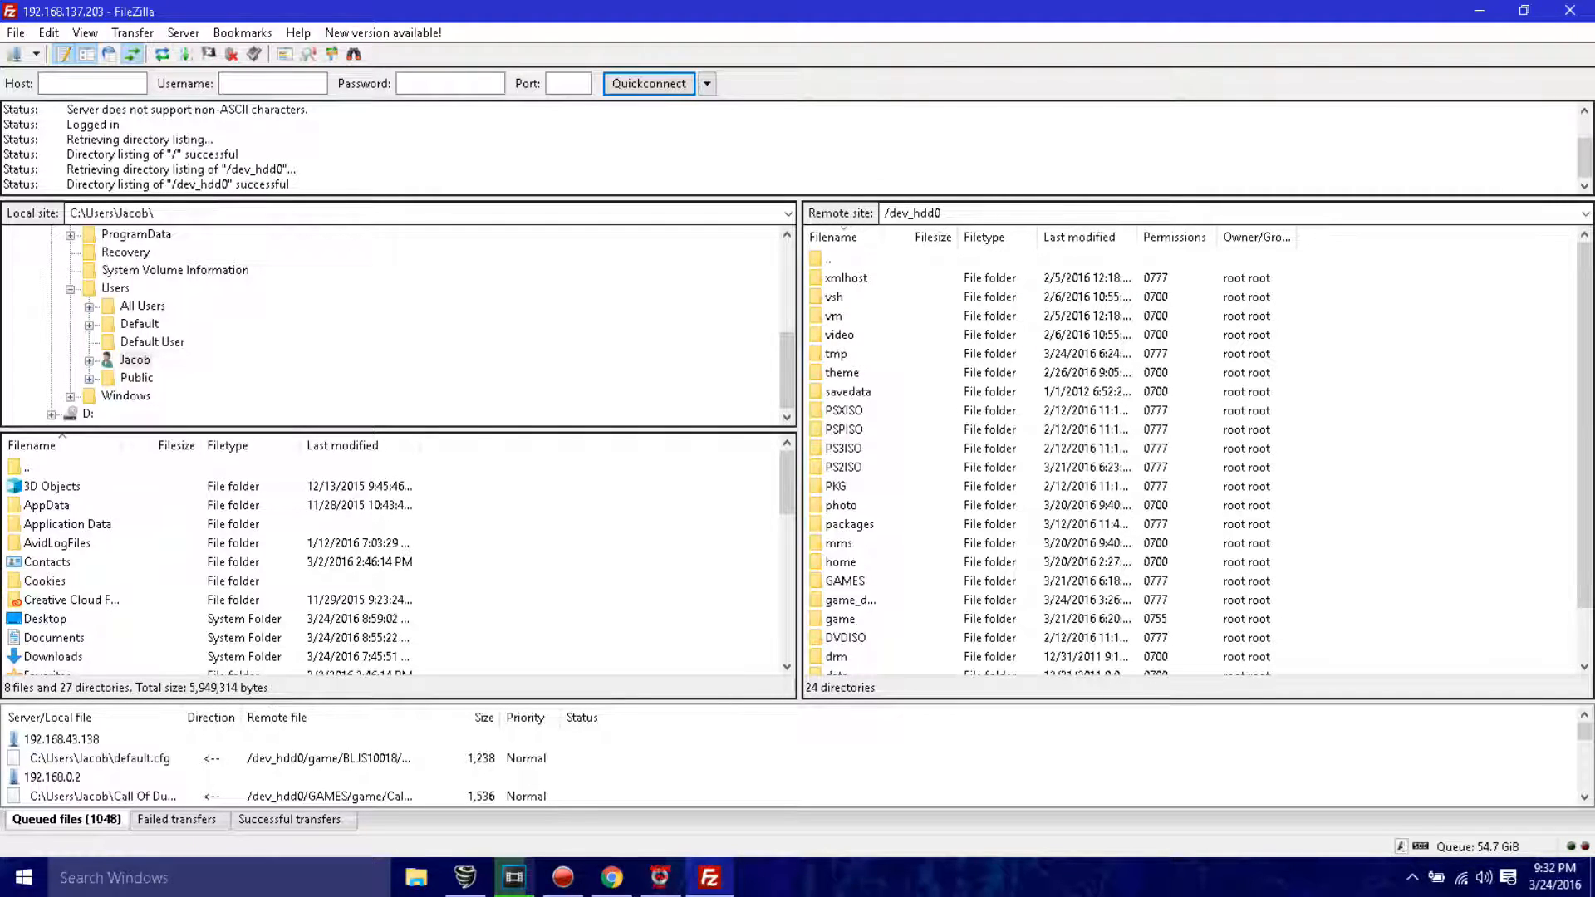
pyautogui.click(844, 582)
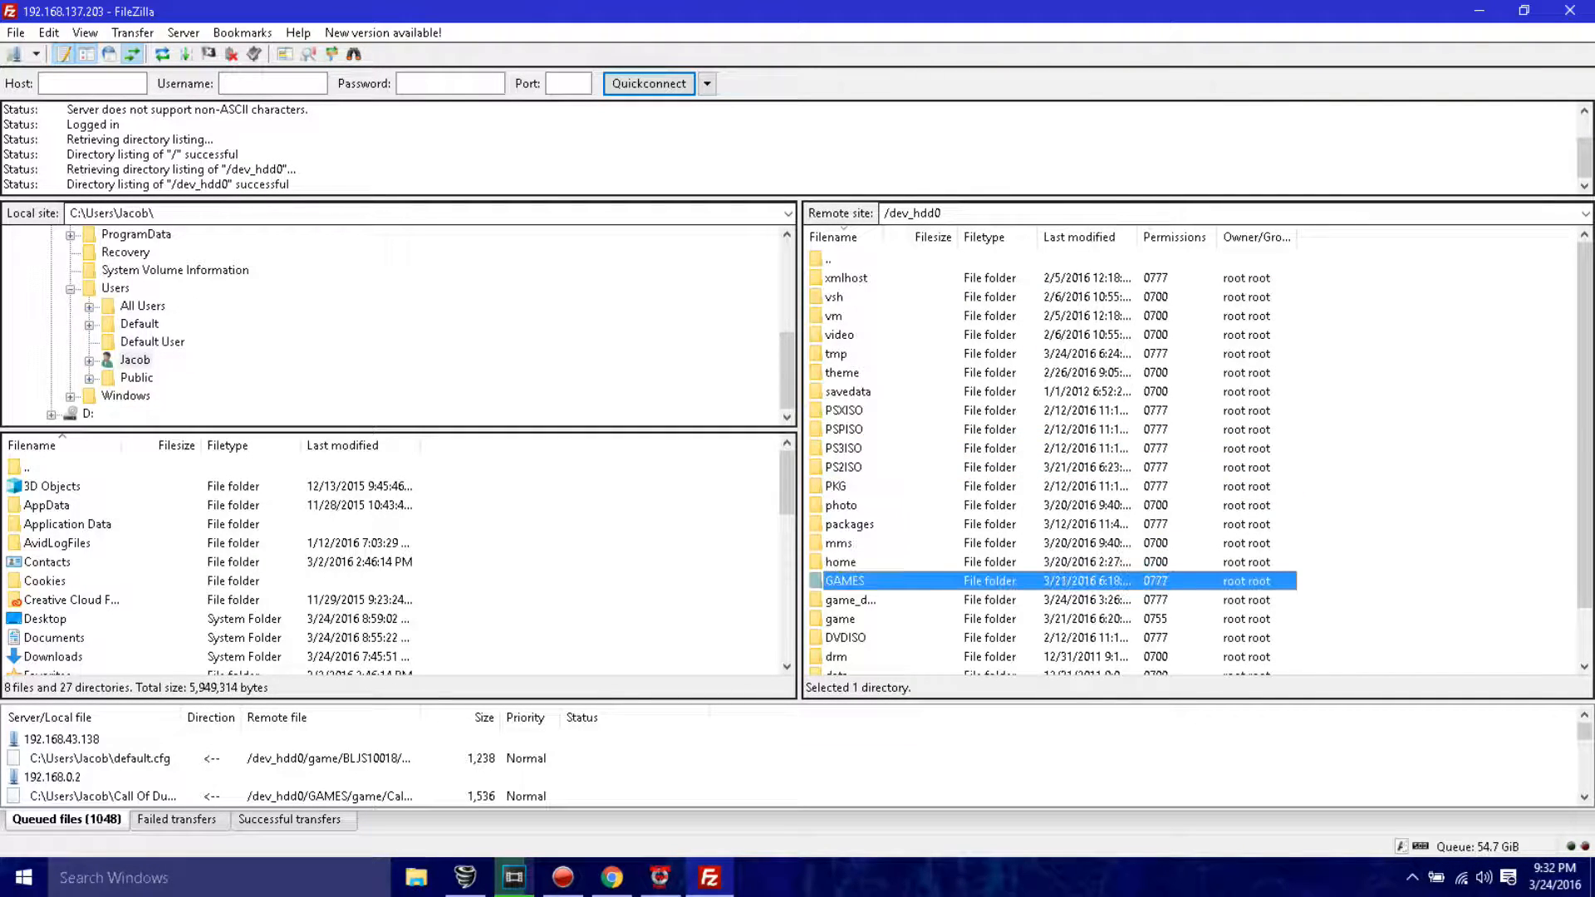
pyautogui.doubleClick(844, 580)
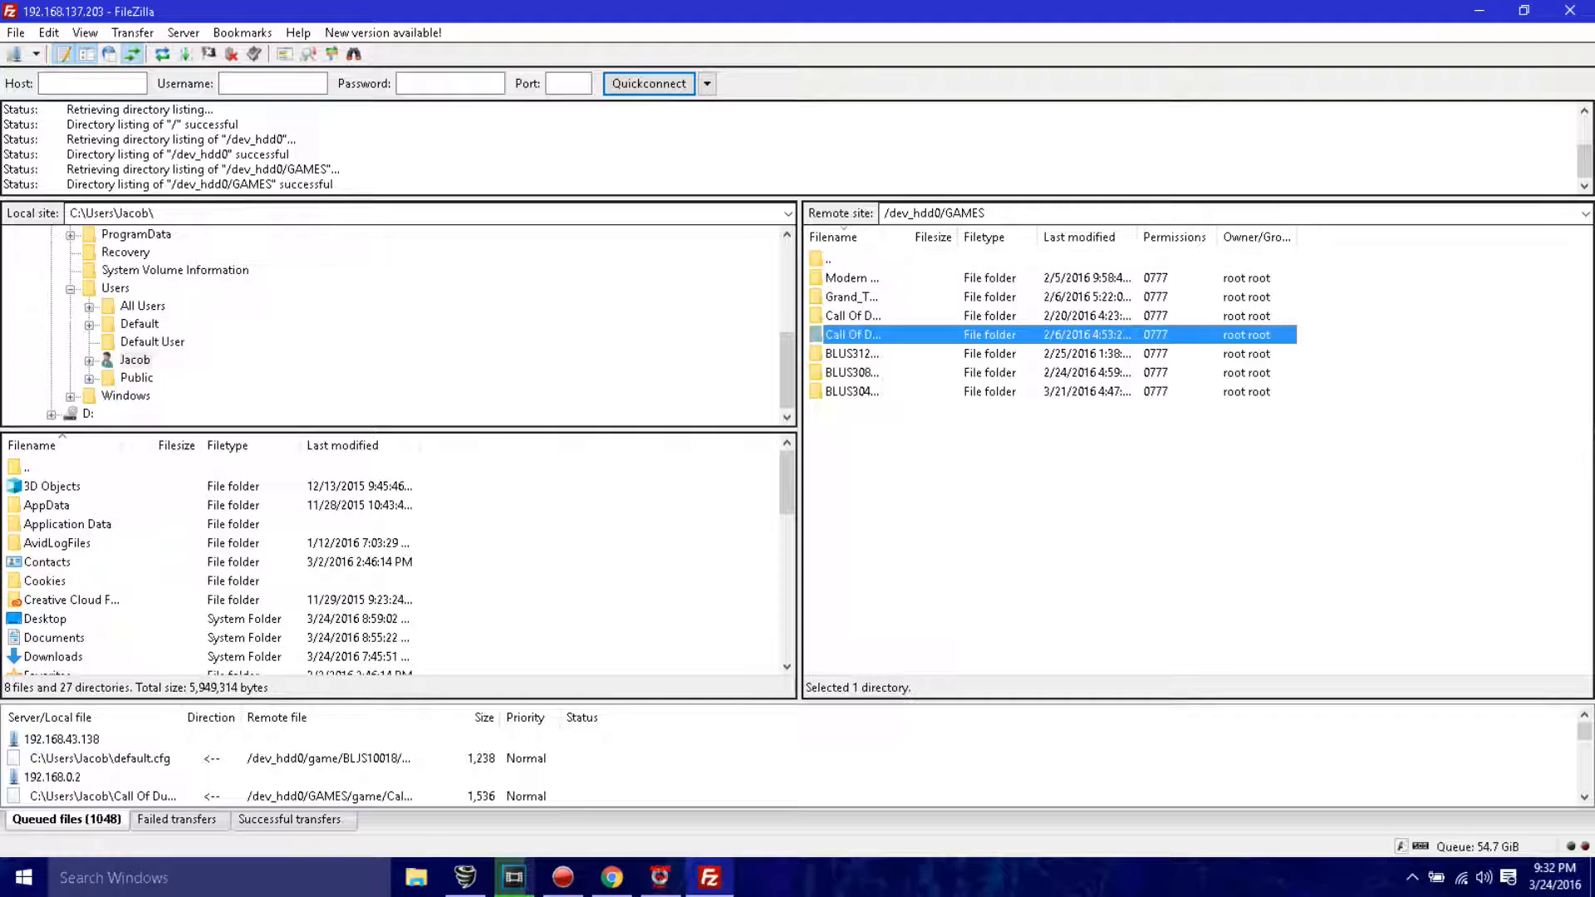
pyautogui.click(850, 372)
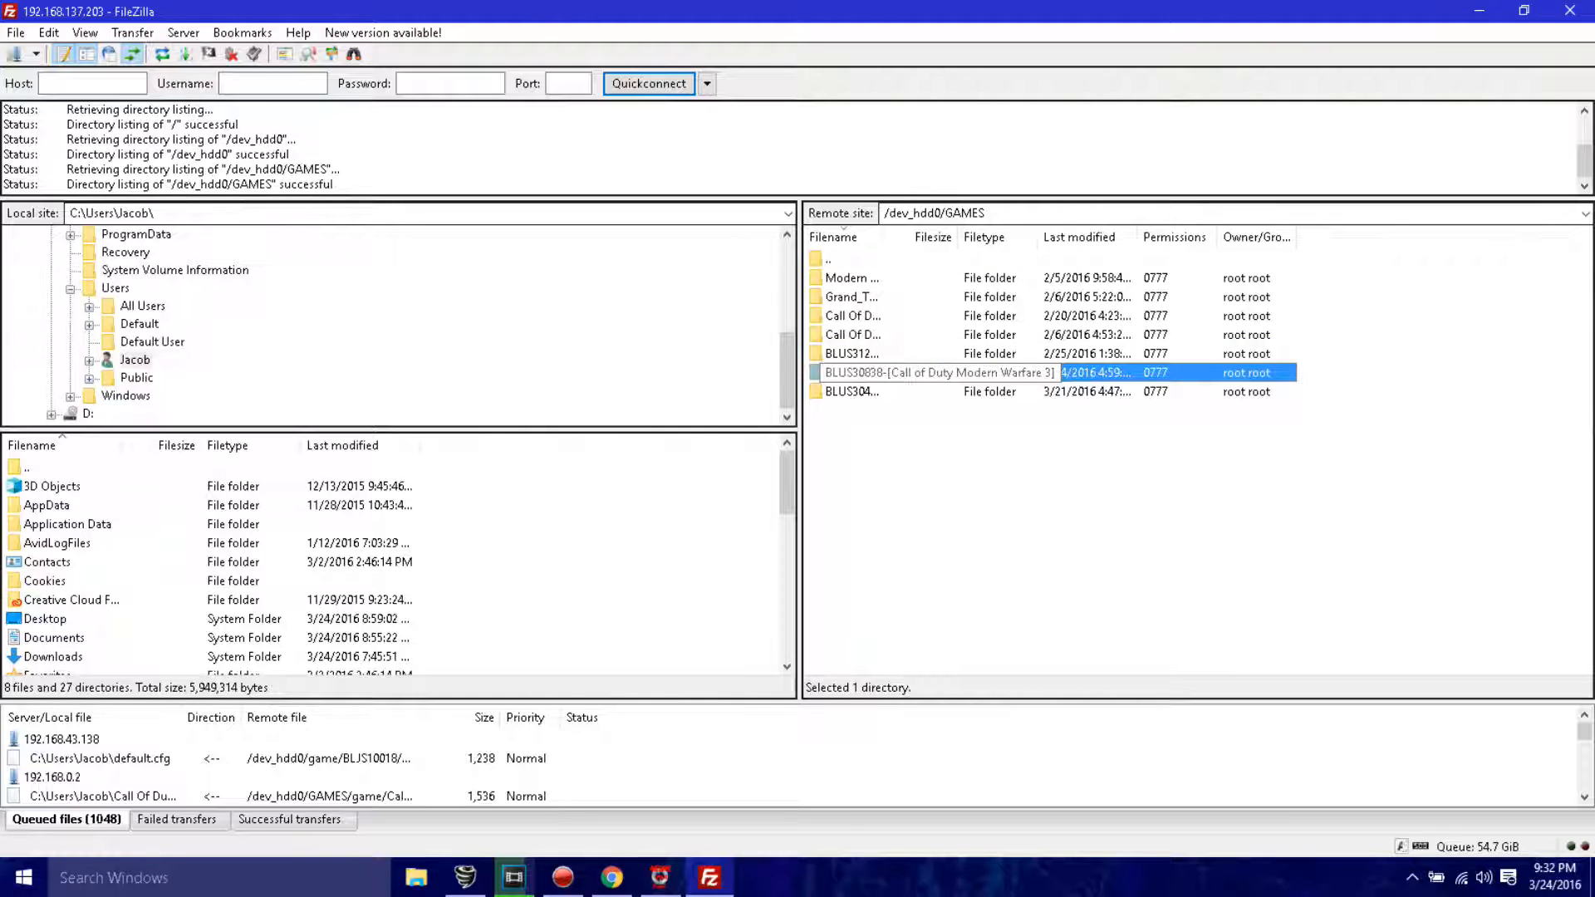
pyautogui.doubleClick(936, 373)
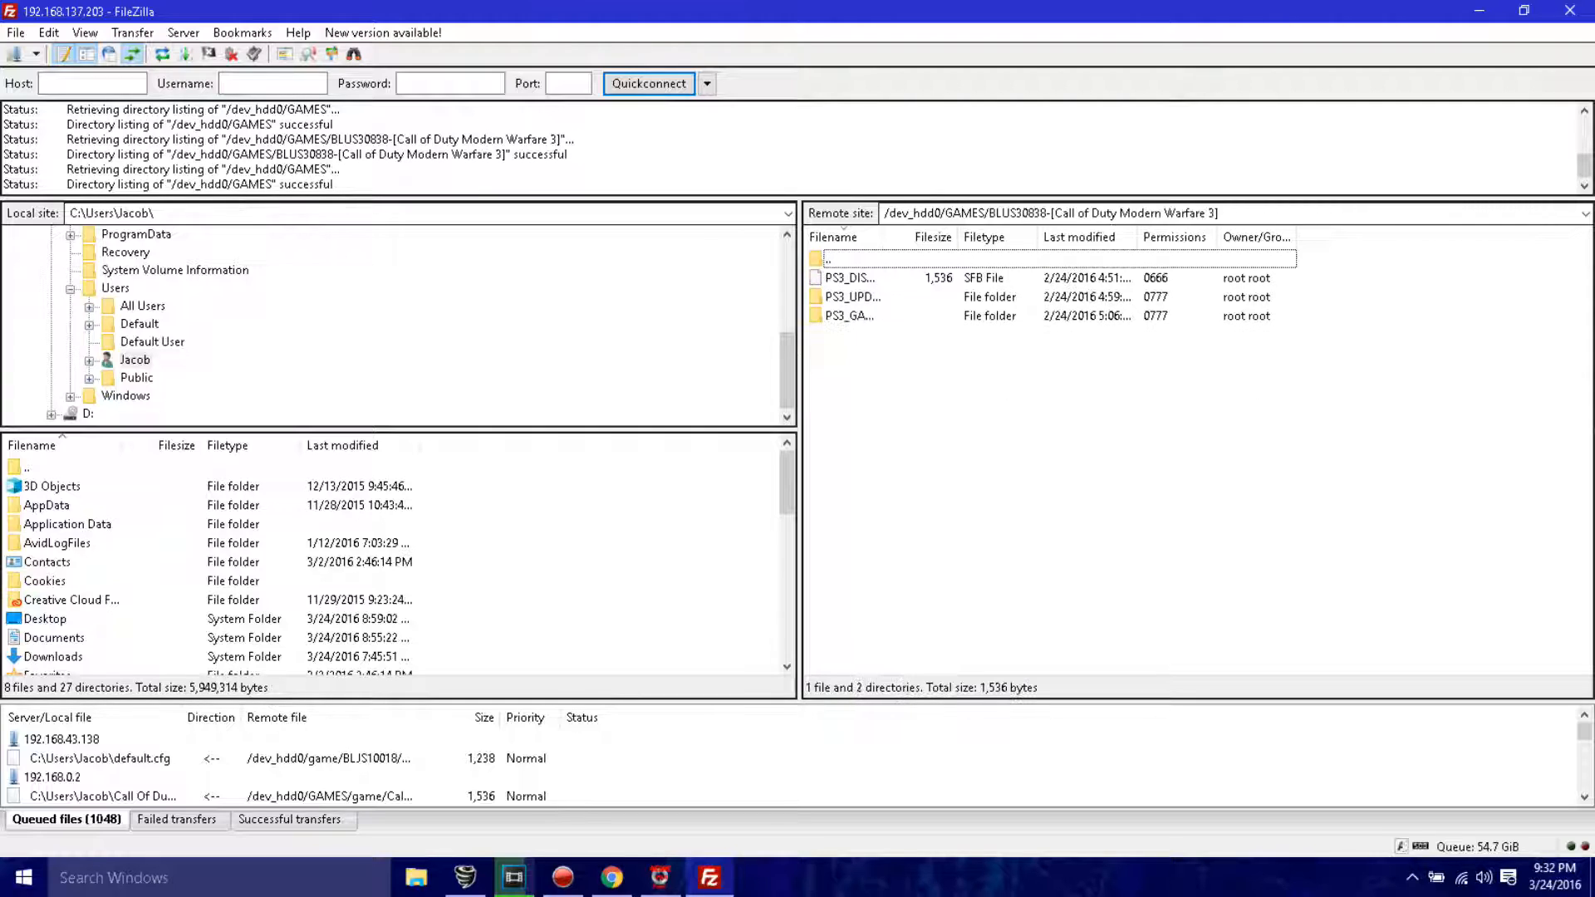
pyautogui.doubleClick(839, 259)
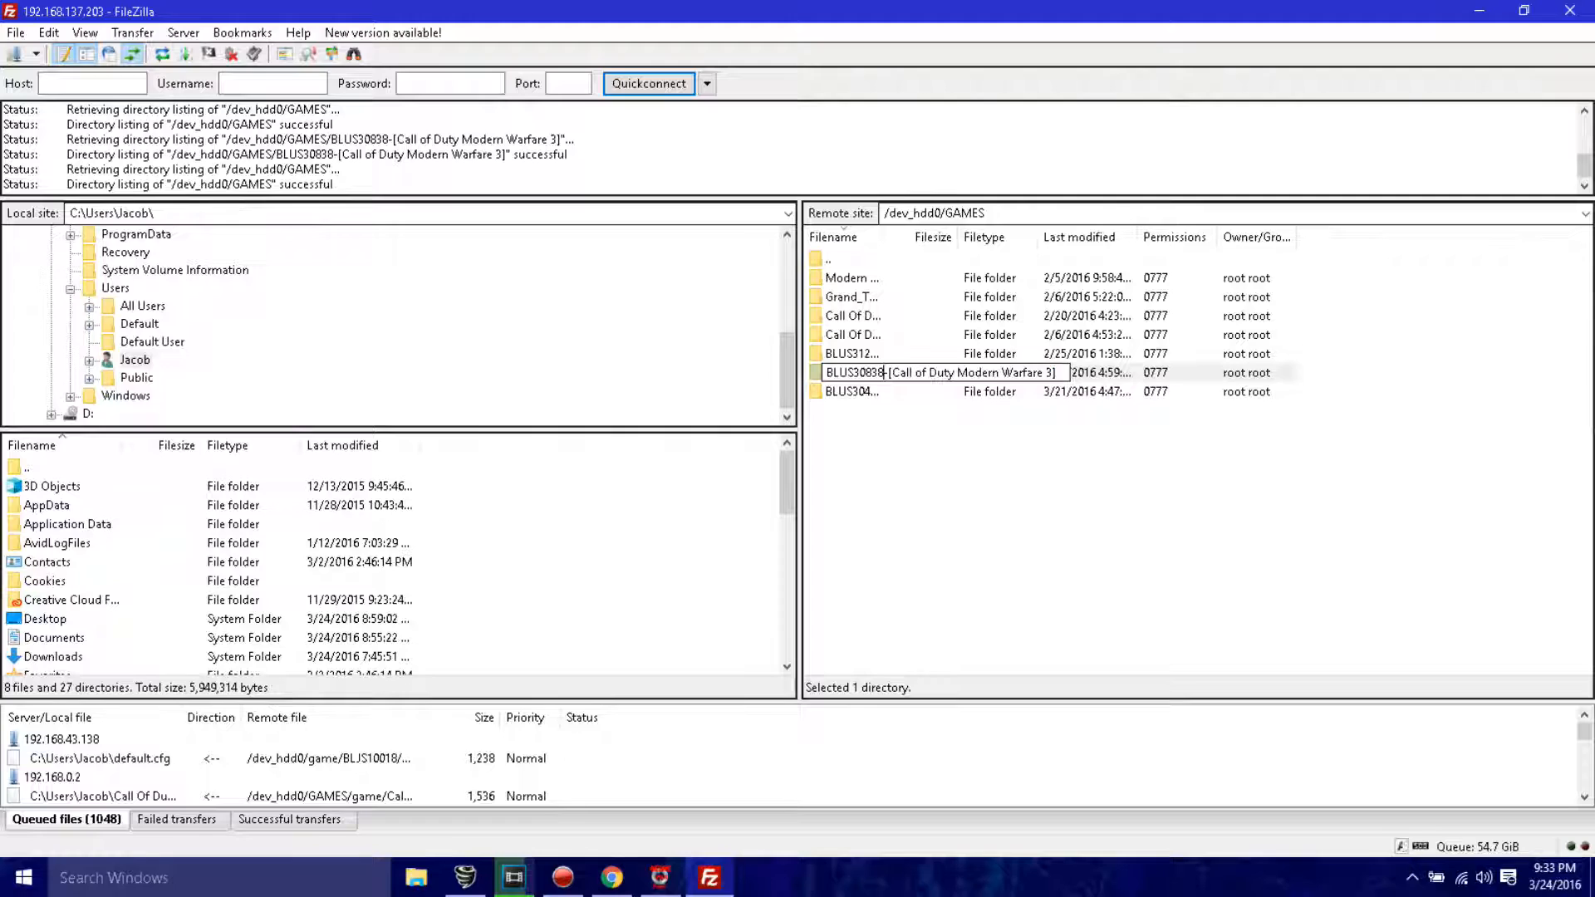
# Check the BLUS30838 folder's context actions, then close FileZilla.
pyautogui.rightClick(936, 372)
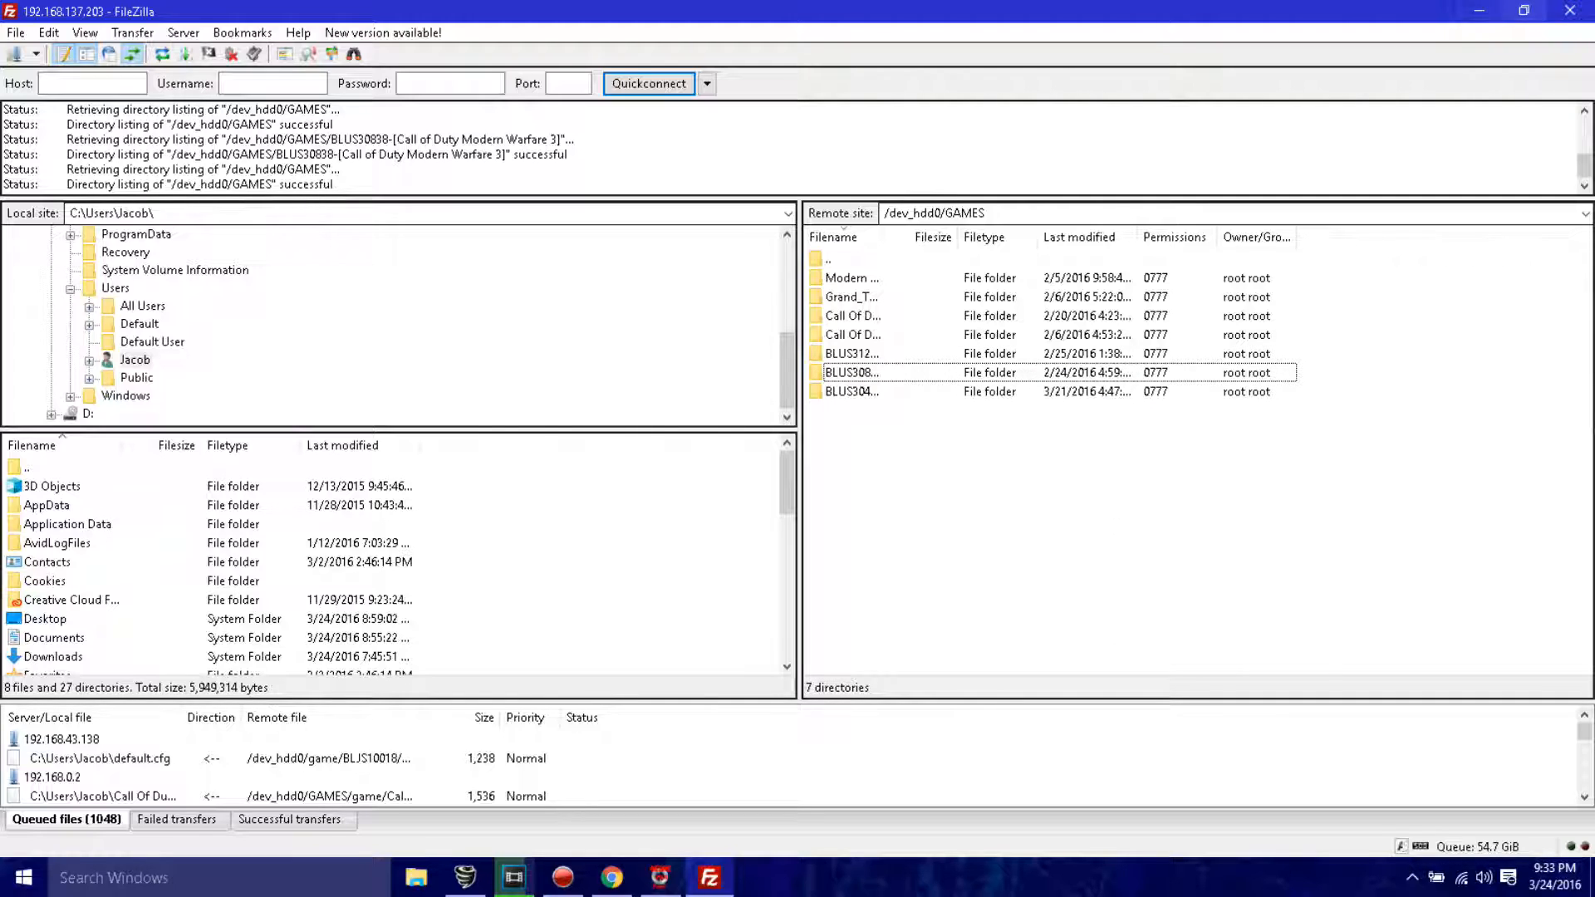
pyautogui.moveTo(1524, 12)
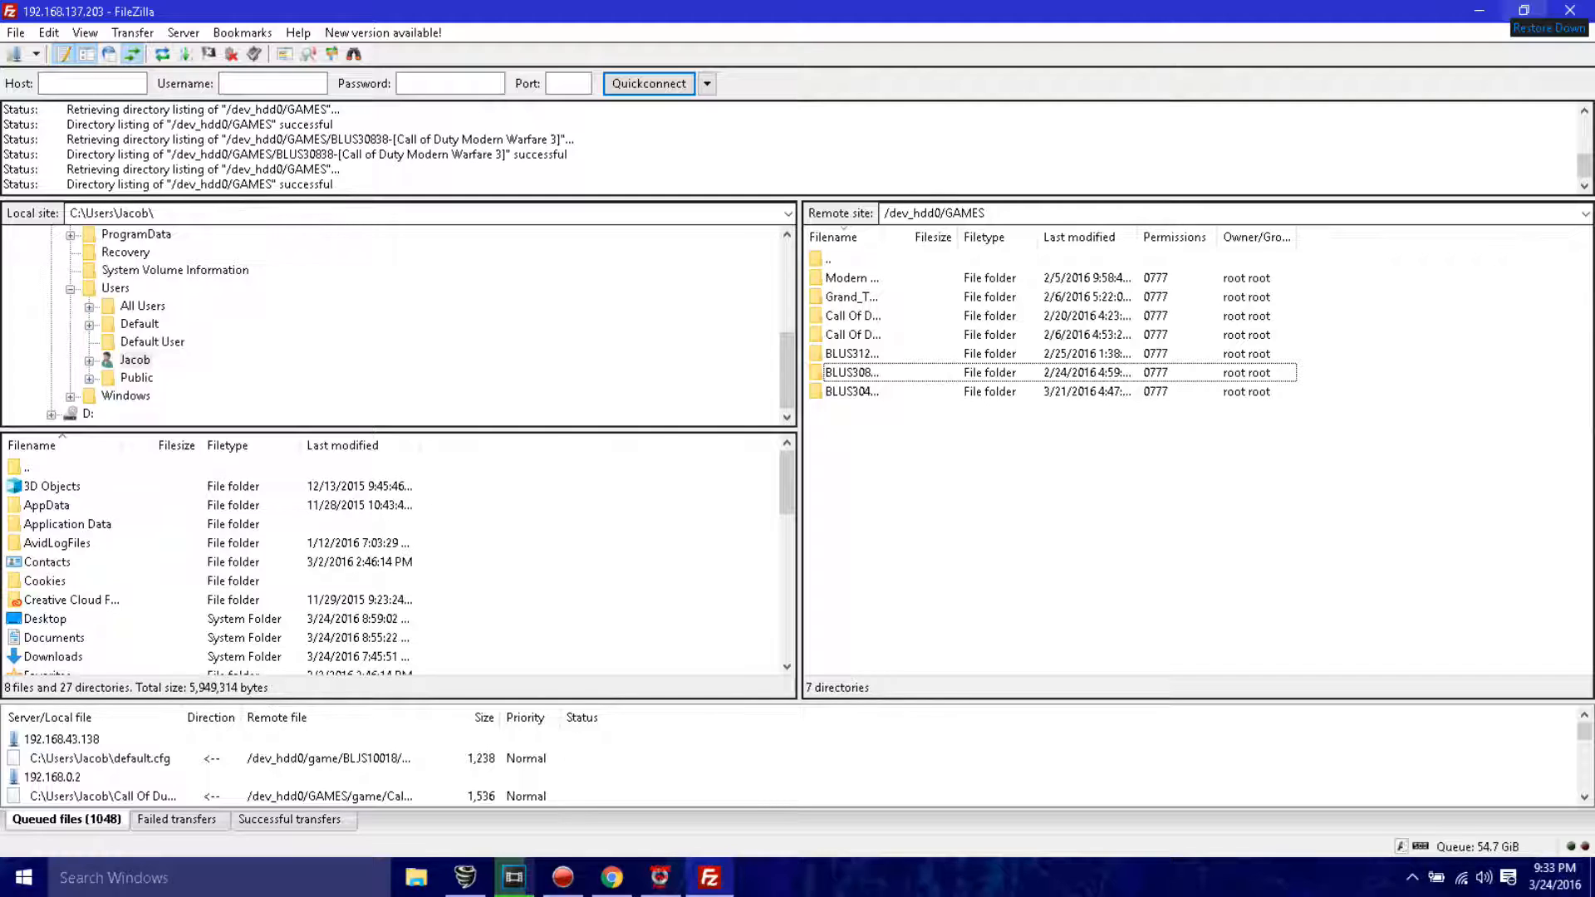
pyautogui.click(1525, 12)
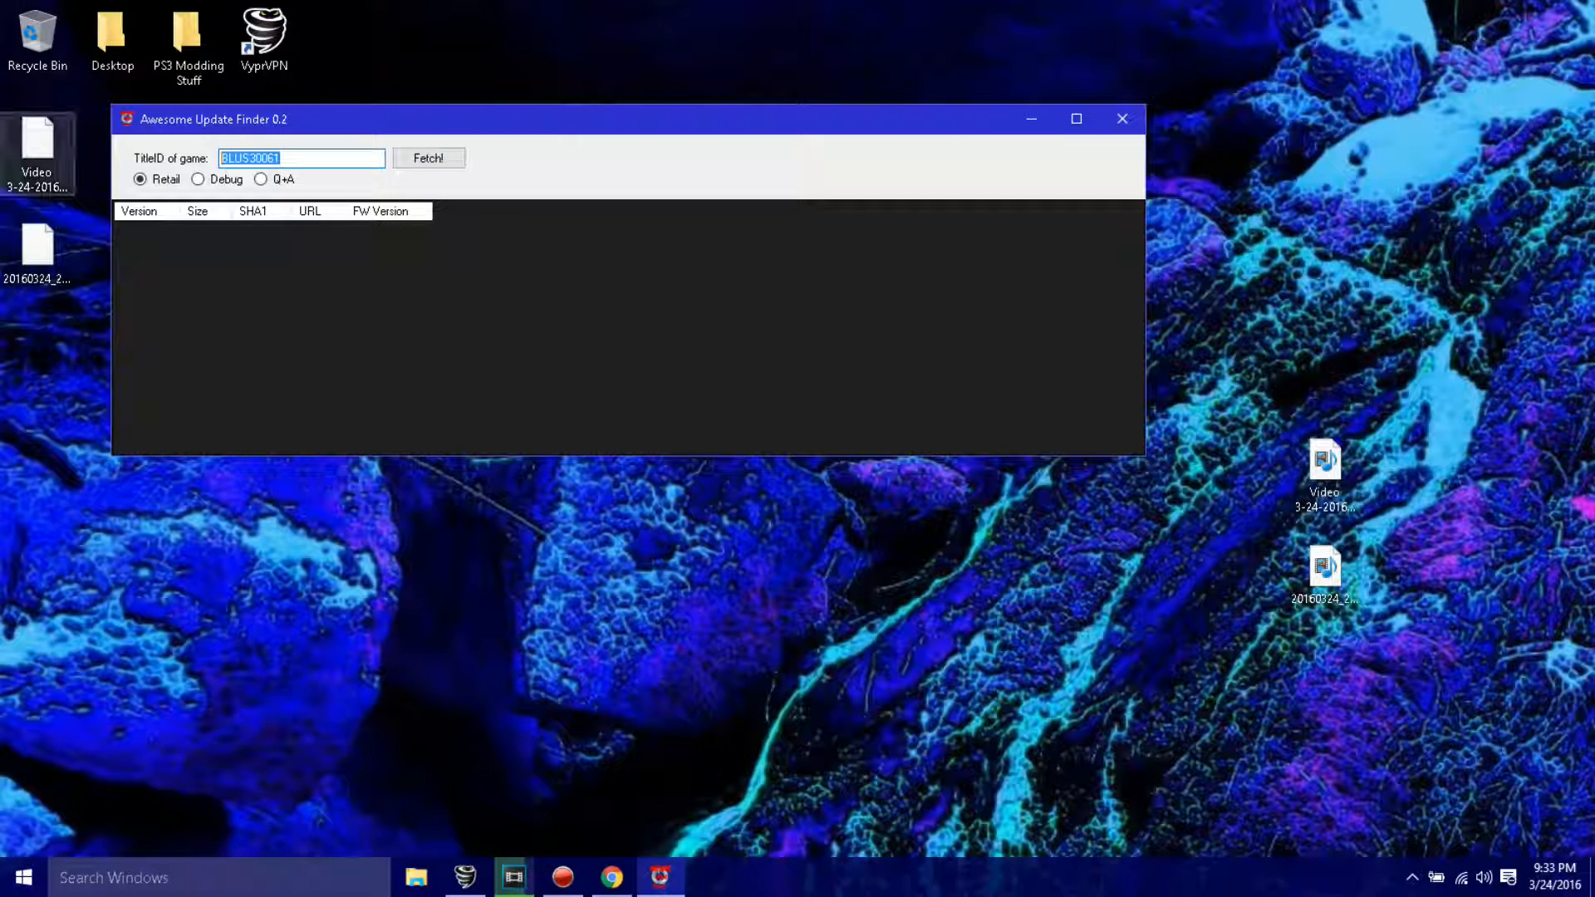
# Fetch the BLUS30838 retail update list and reveal the 01.24 download URL.
pyautogui.write('BLUS30838')
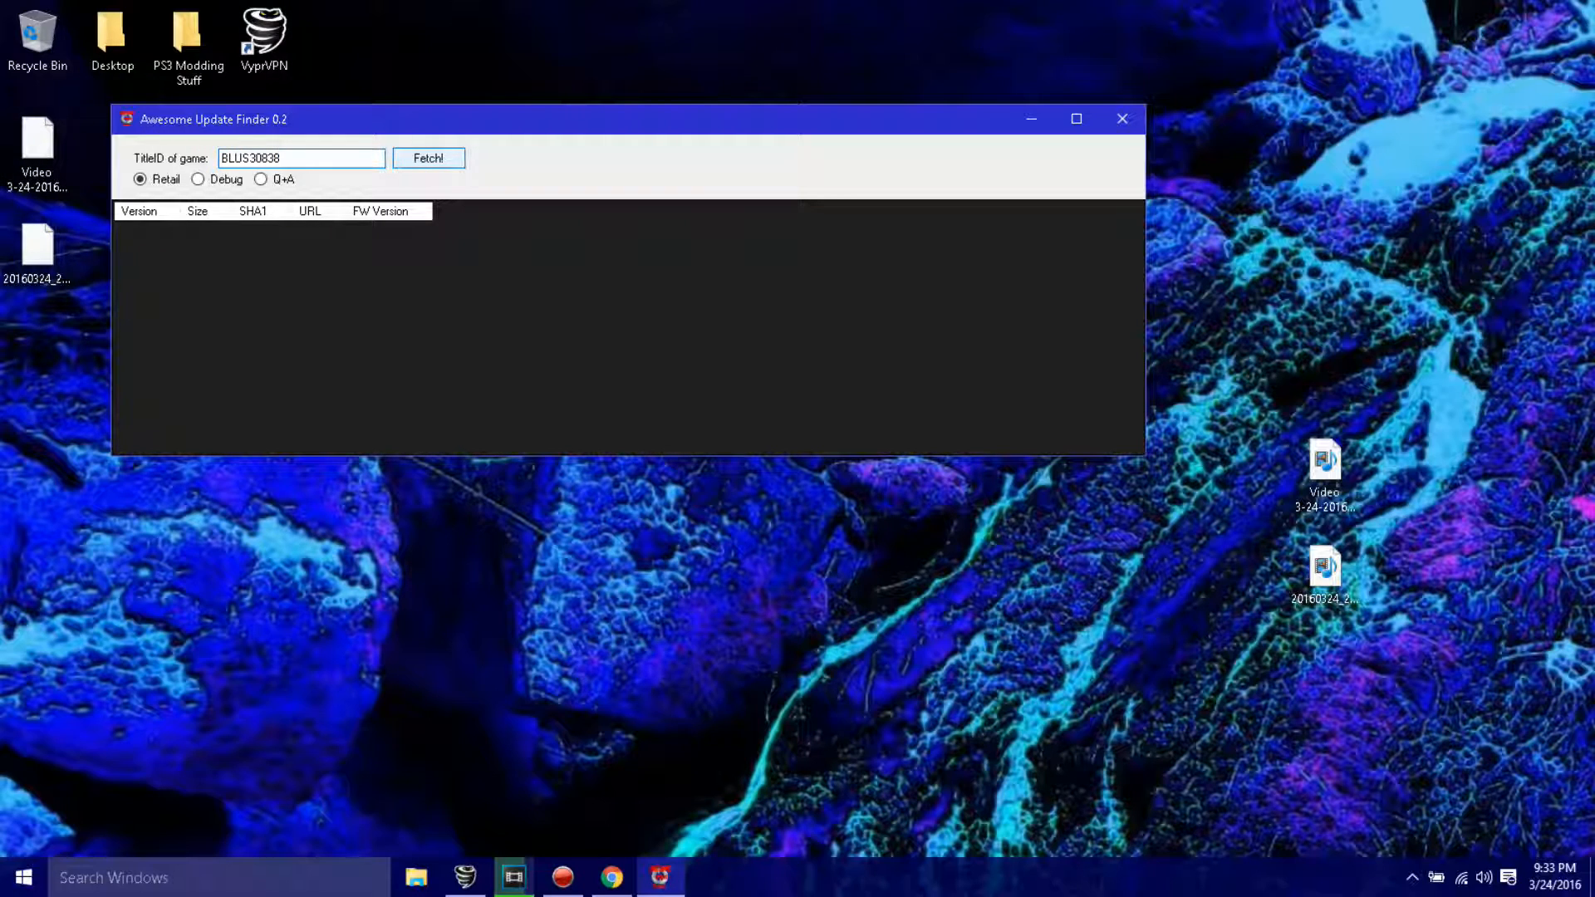
pyautogui.click(427, 158)
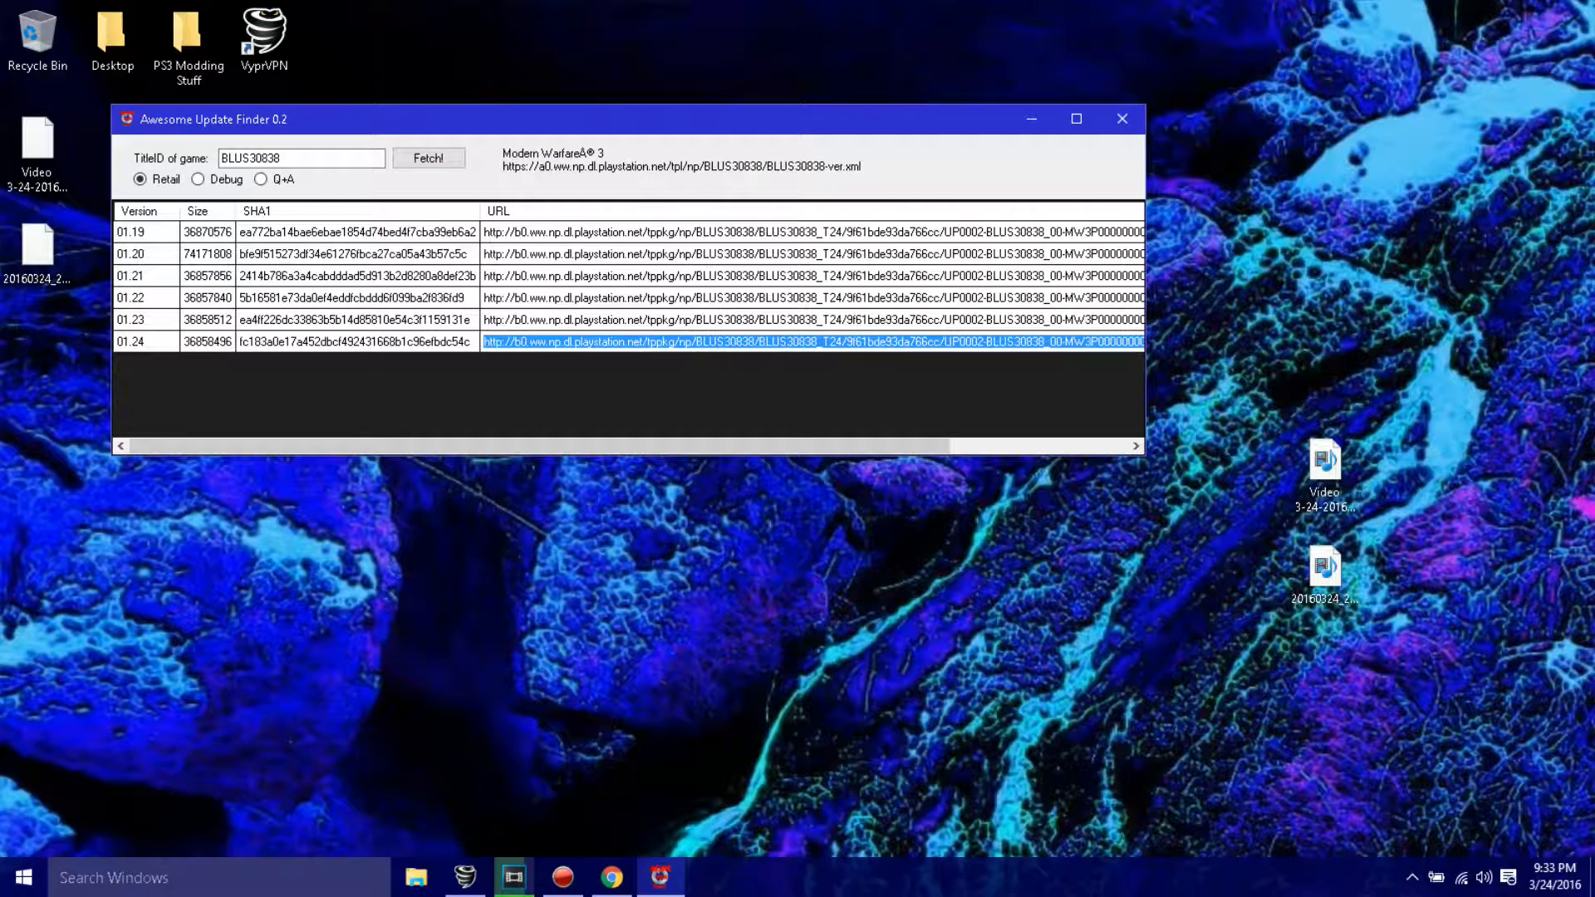
pyautogui.hscroll(3)
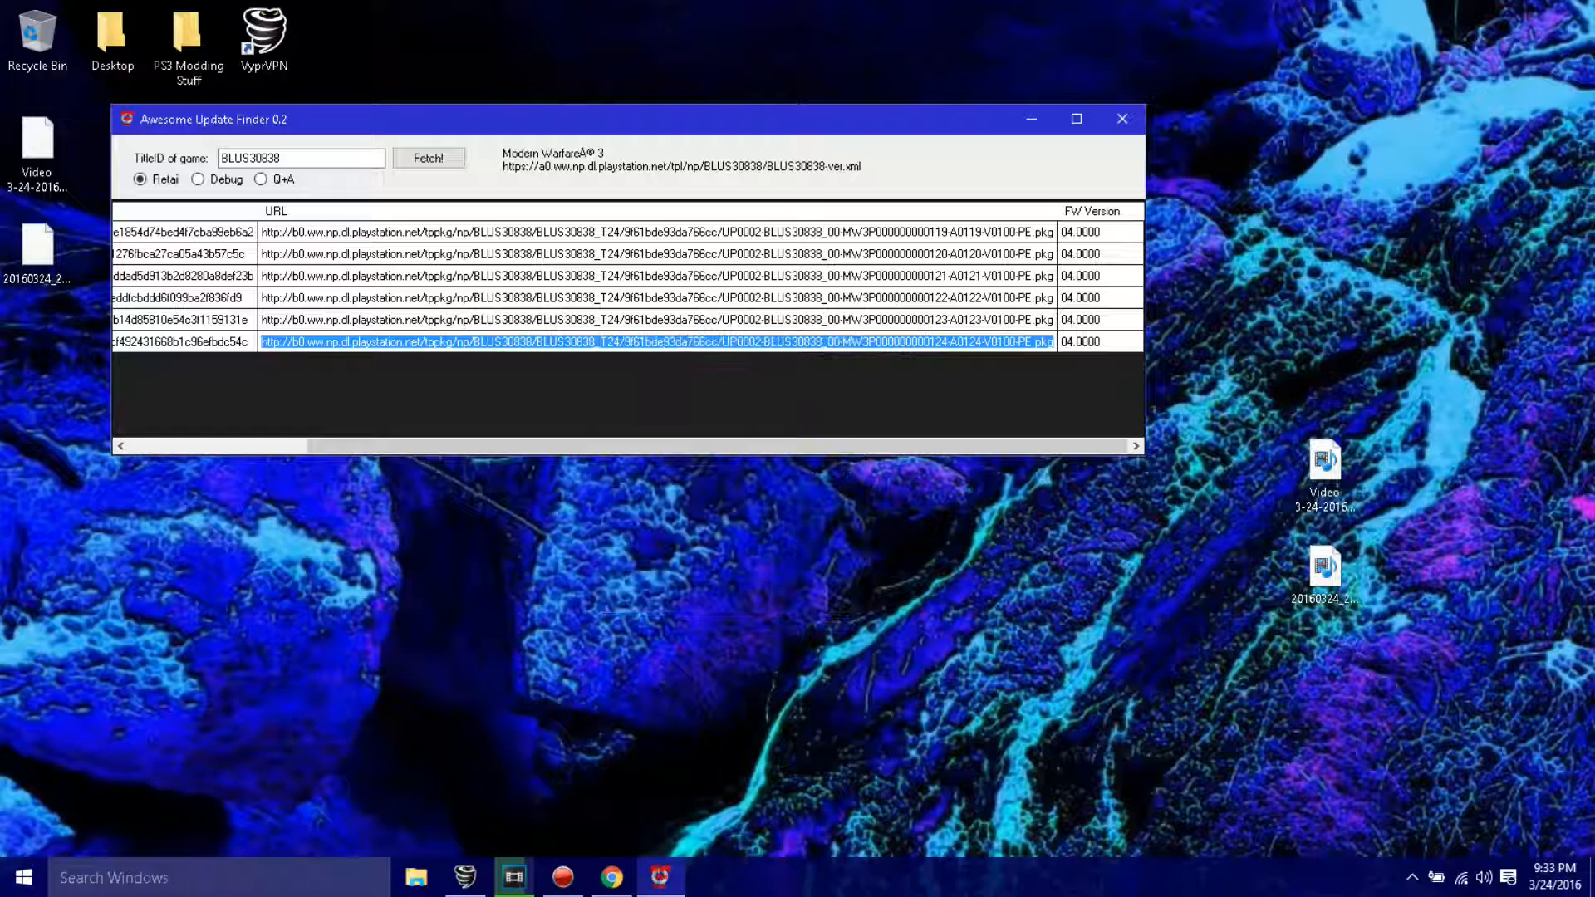
# Switch to Chrome and select its address bar ready for the update URL.
pyautogui.click(1122, 120)
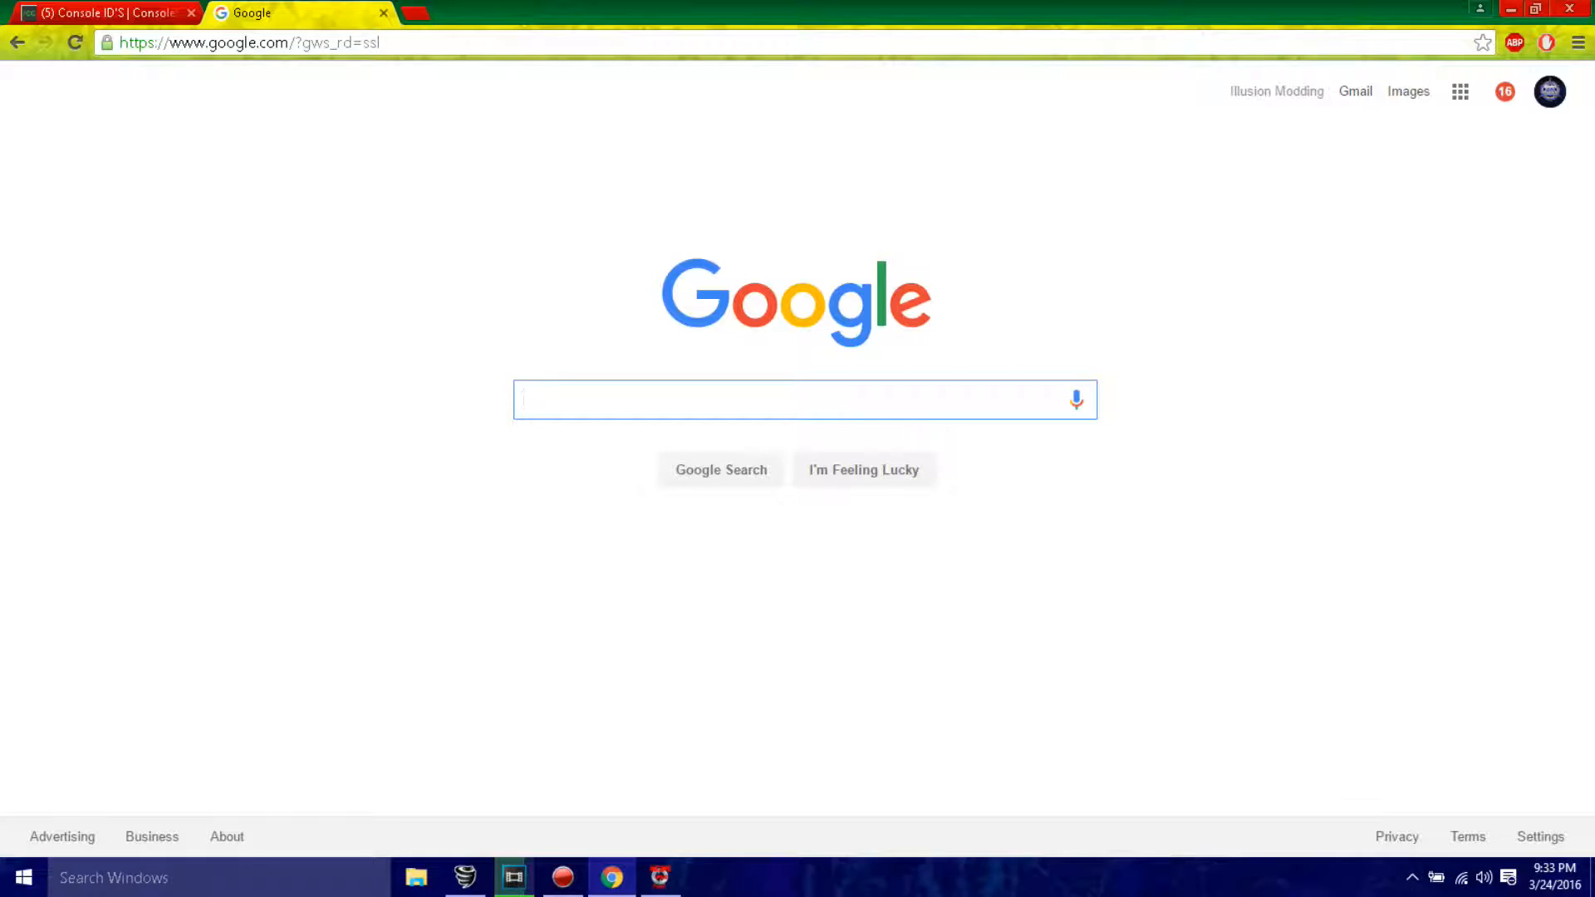
pyautogui.click(249, 41)
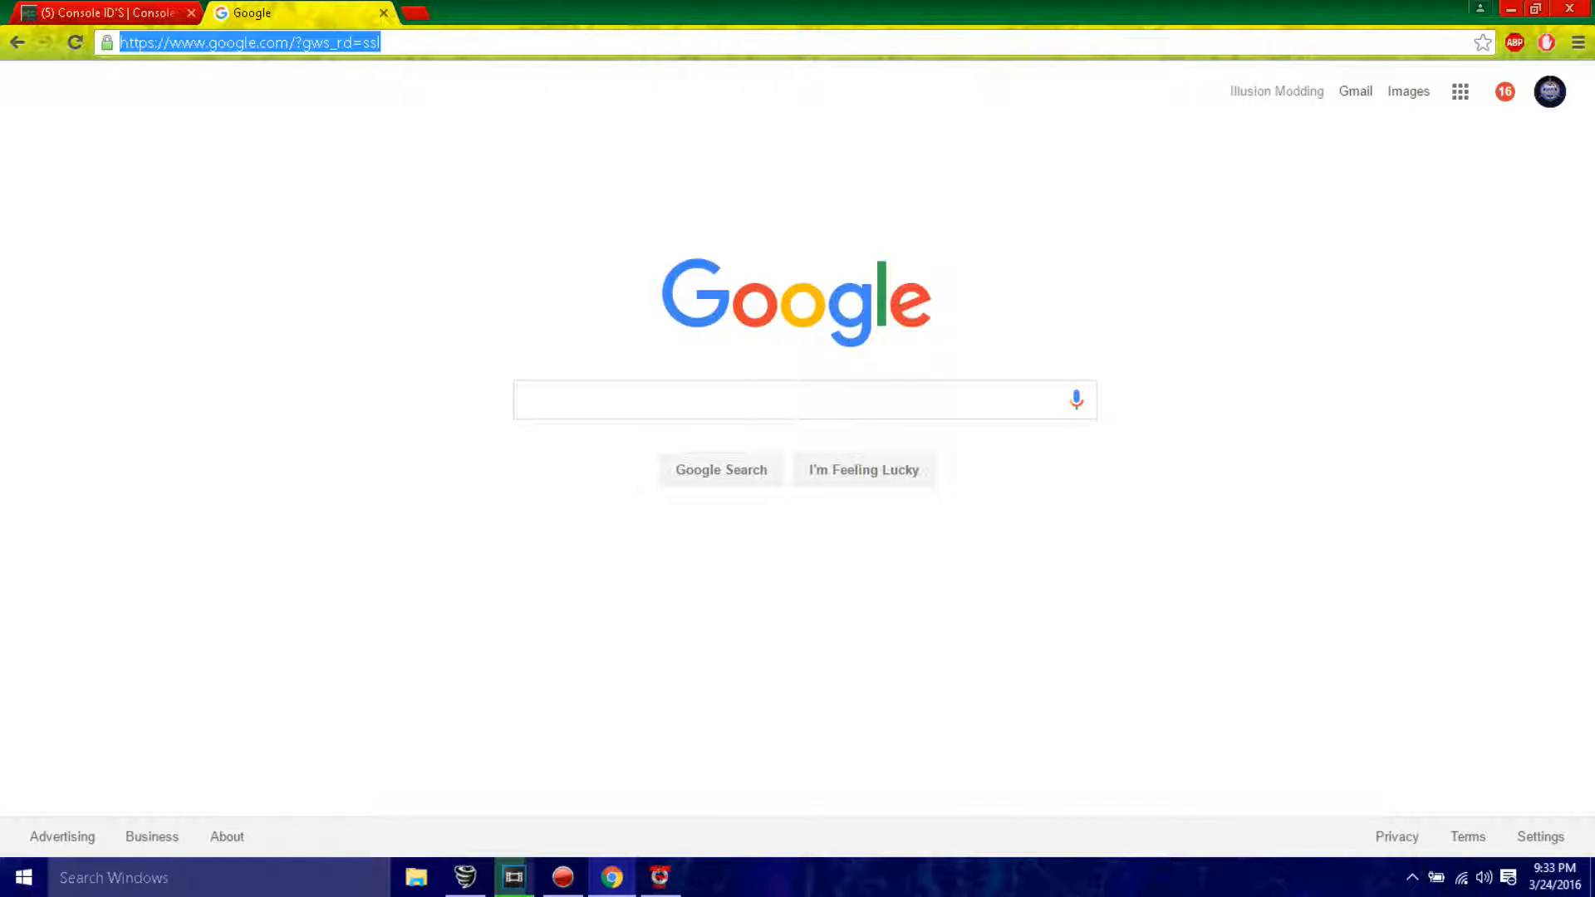